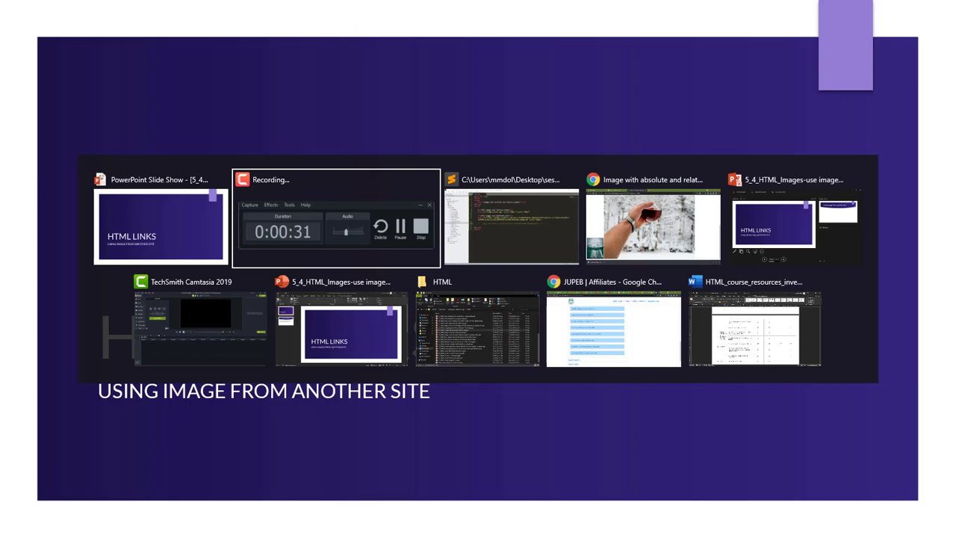
Search Google for 'unsplash' in a new Chrome tab
{"action": "left_click", "coordinate": [652, 224]}
{"action": "type", "text": "un"}
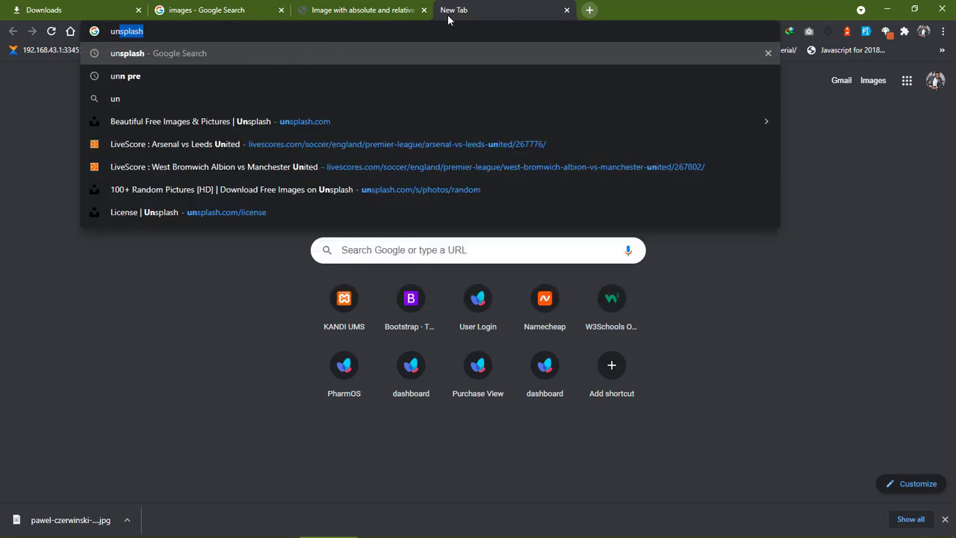
{"action": "key", "text": "Return"}
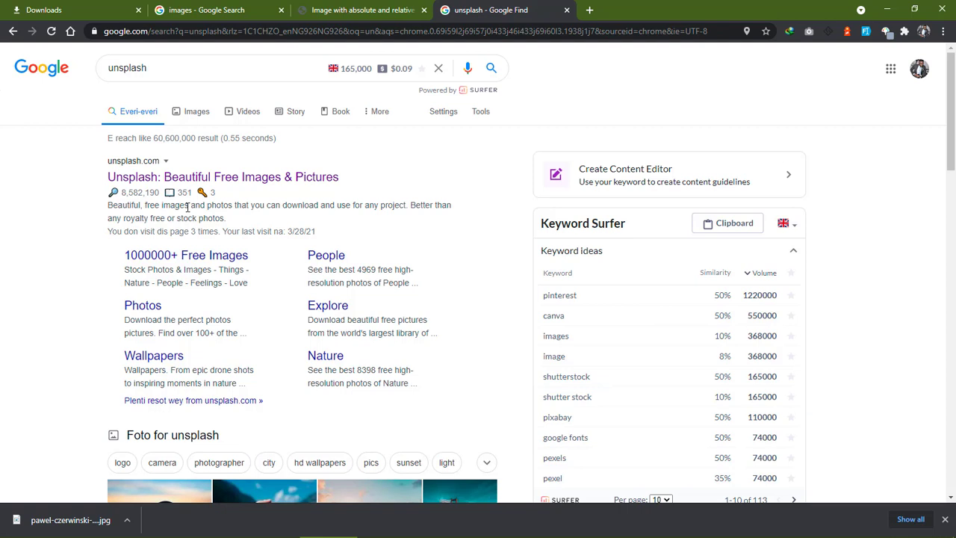
{"action": "mouse_move", "coordinate": [317, 217]}
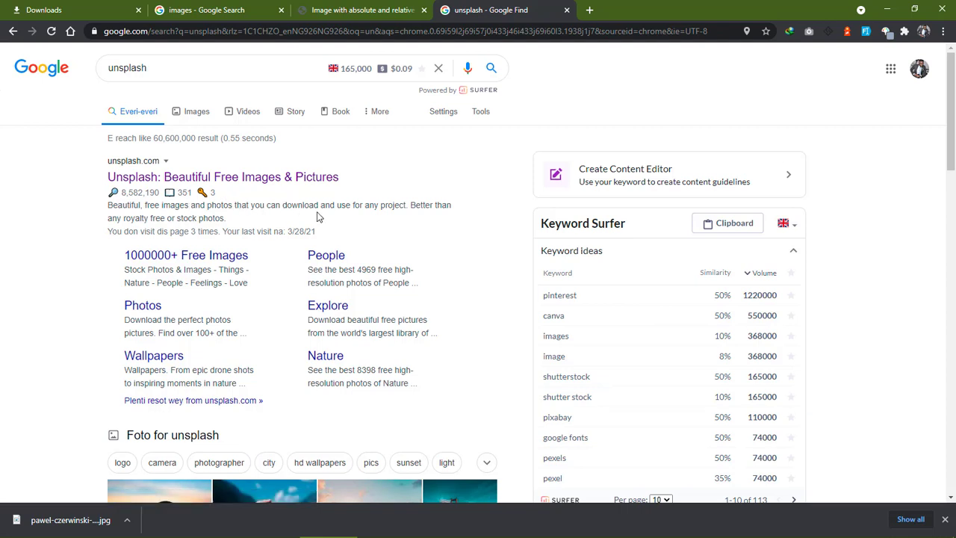
{"action": "mouse_move", "coordinate": [422, 204]}
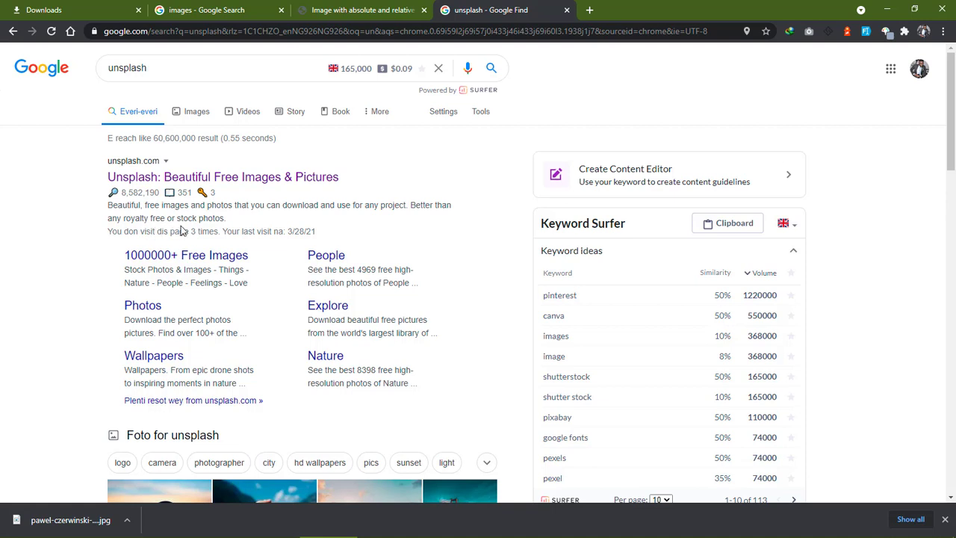
{"action": "mouse_move", "coordinate": [258, 185]}
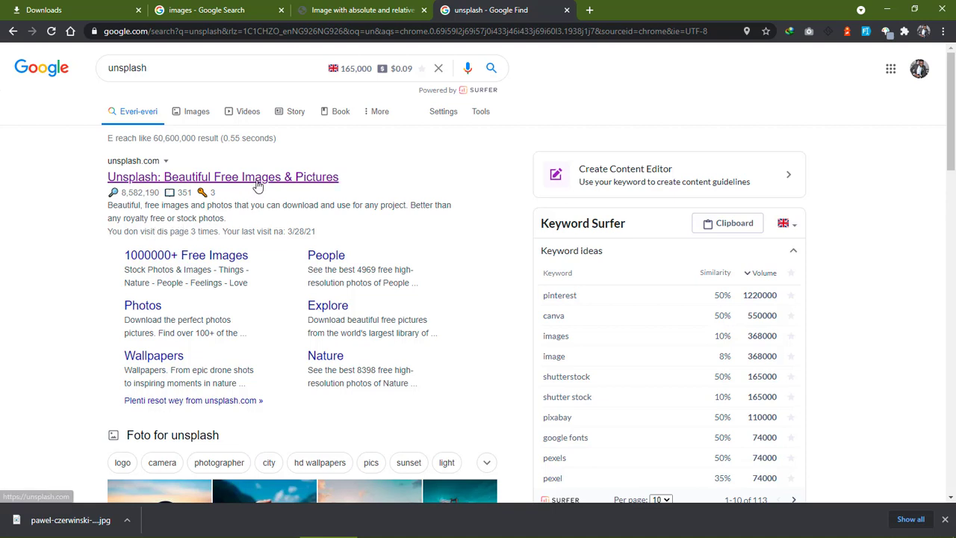
Open the Unsplash homepage and browse its free photo grid, scrolling back to the top
{"action": "left_click", "coordinate": [222, 177]}
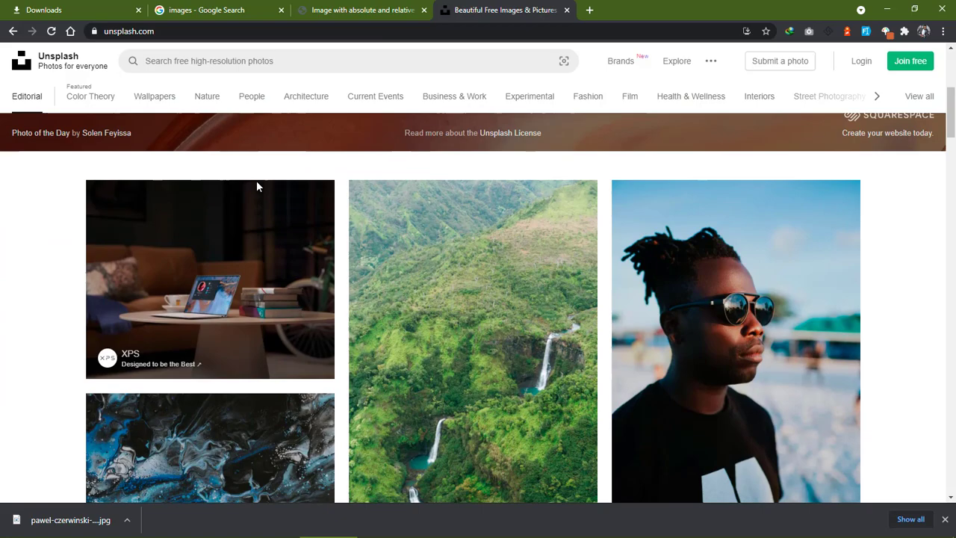
{"action": "scroll", "scroll_direction": "down", "scroll_amount": 3}
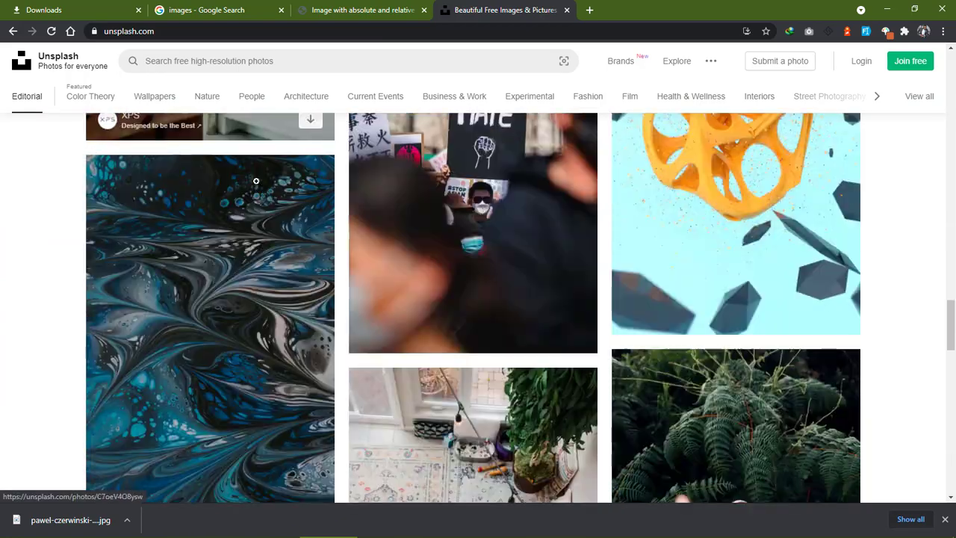
{"action": "scroll", "scroll_direction": "down", "scroll_amount": 3}
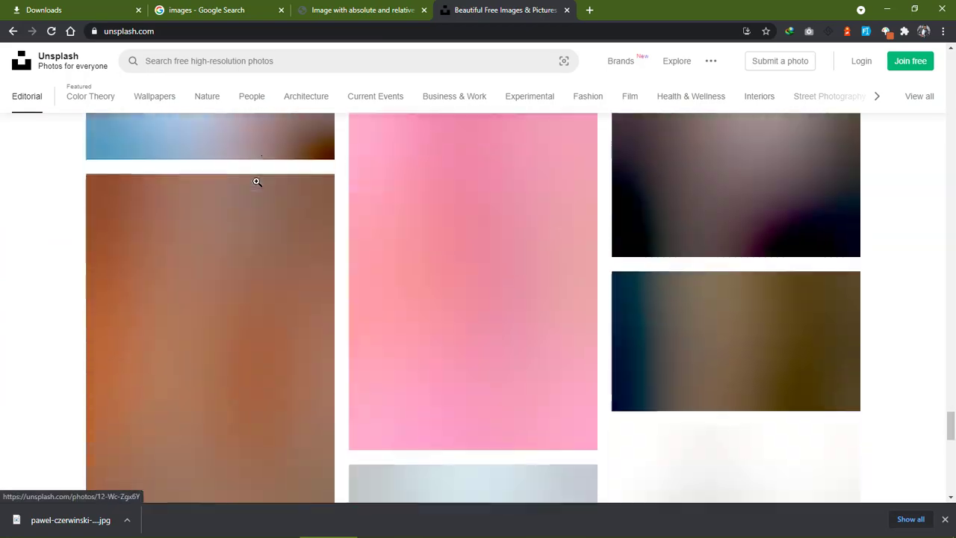
{"action": "scroll", "scroll_direction": "down", "scroll_amount": 3}
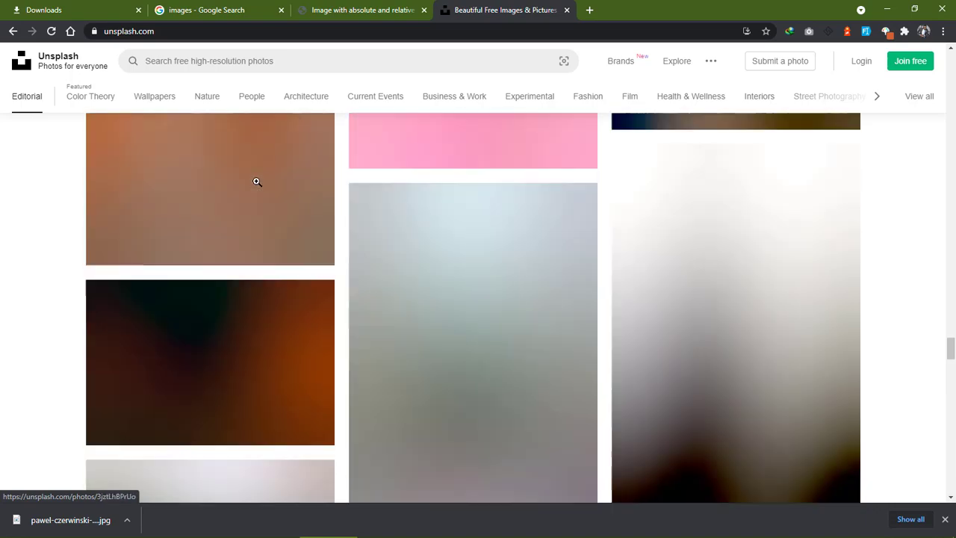
{"action": "scroll", "scroll_direction": "up", "scroll_amount": 3}
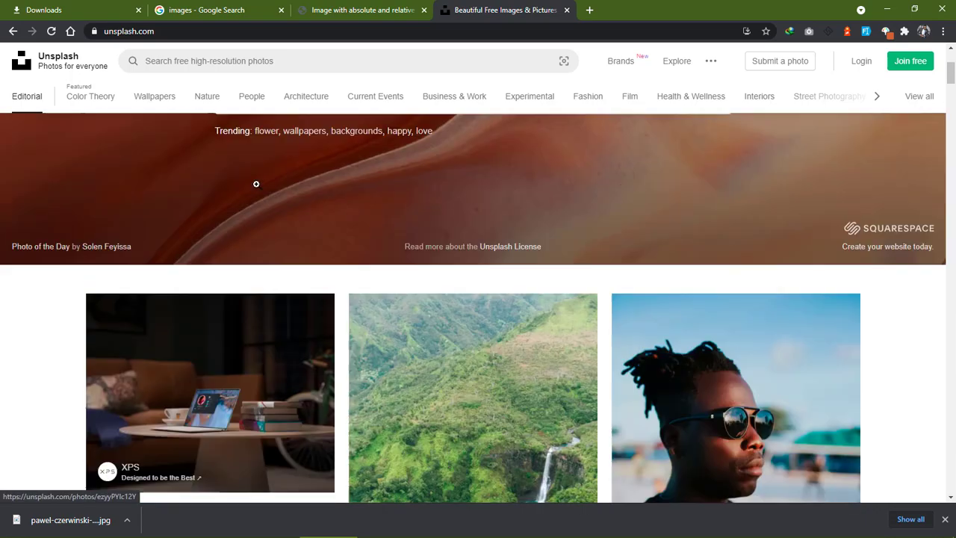
{"action": "scroll", "scroll_direction": "up", "scroll_amount": 3}
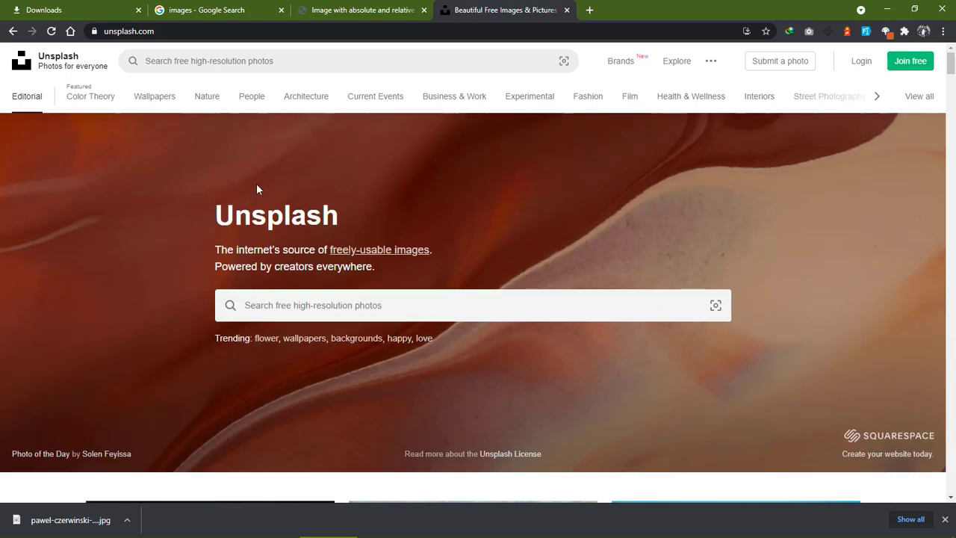
{"action": "key", "text": "alt+tab"}
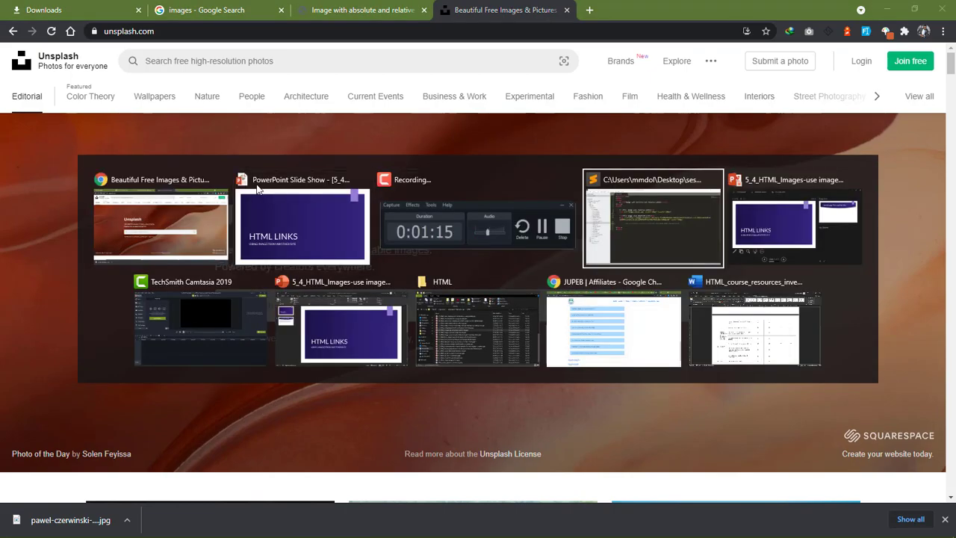
Uncomment the source.unsplash.com/1080x1080/?background img tag in image_src.html
{"action": "left_click", "coordinate": [652, 219]}
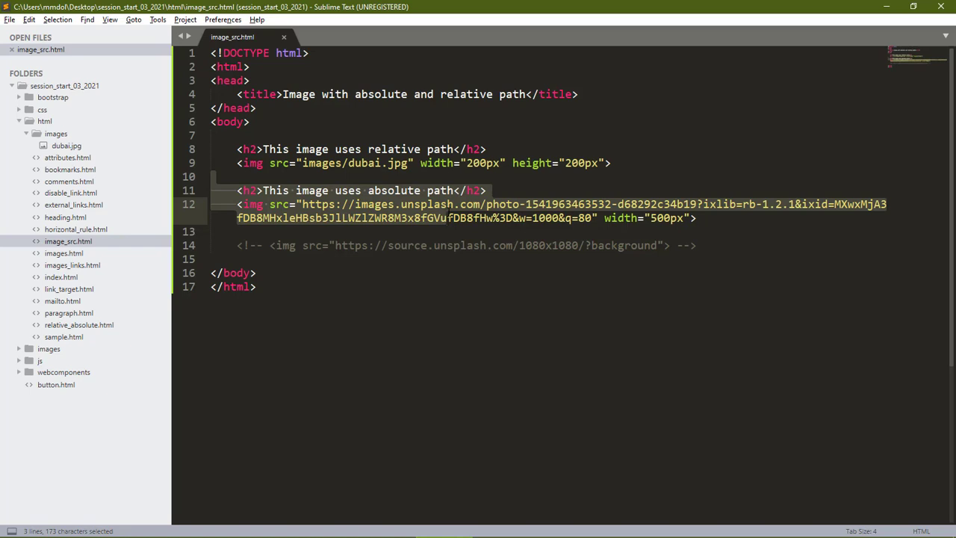
{"action": "left_click", "coordinate": [694, 218]}
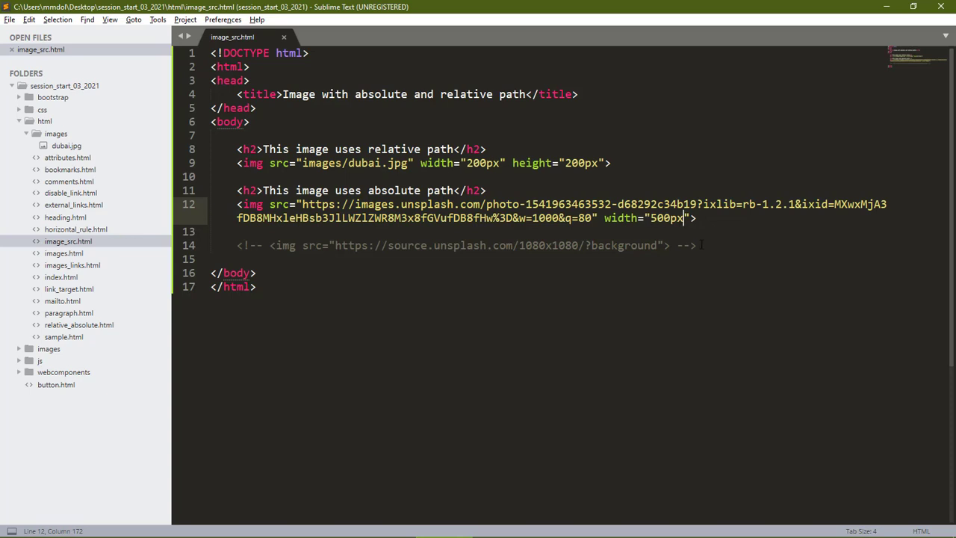
{"action": "left_click", "coordinate": [700, 245]}
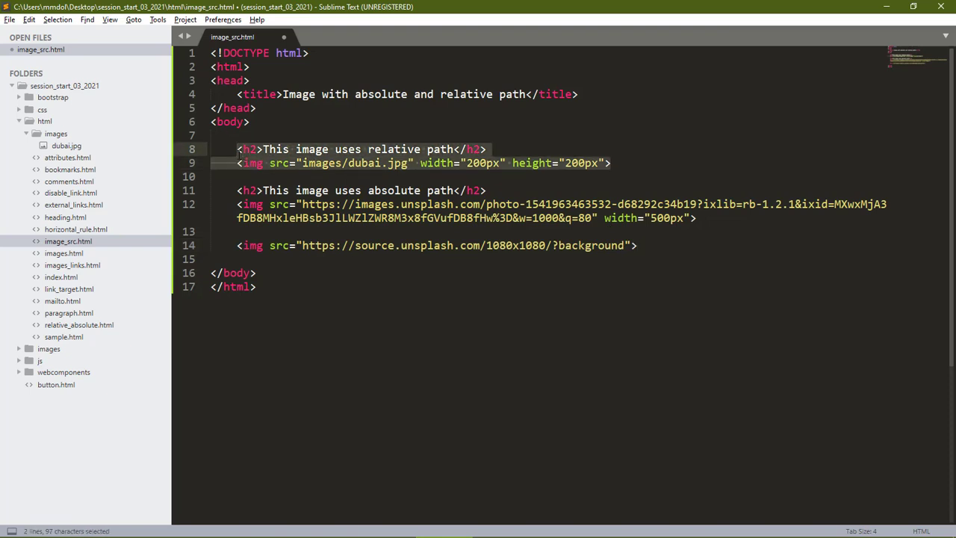
Delete the relative-path heading and image, and comment out the absolute-path pair
{"action": "key", "text": "Delete"}
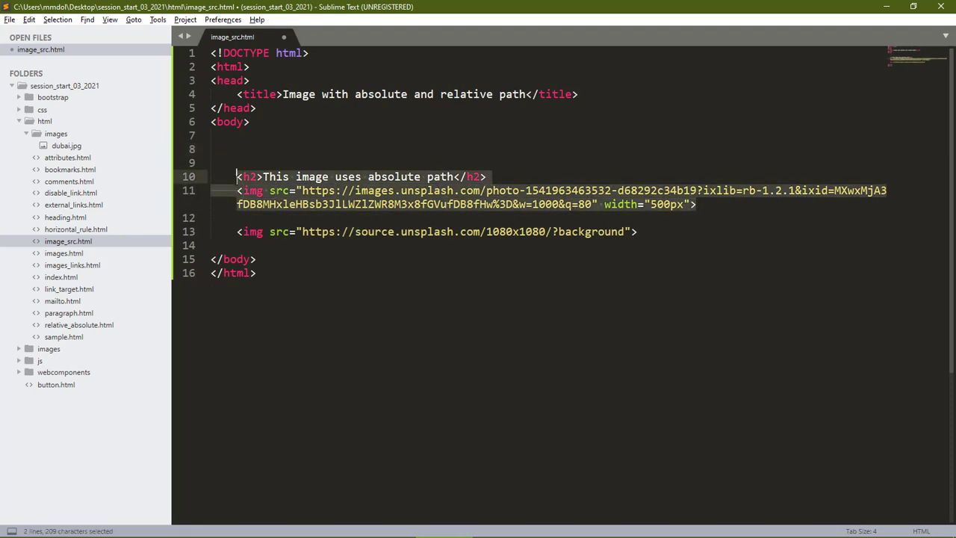
{"action": "key", "text": "ctrl+/"}
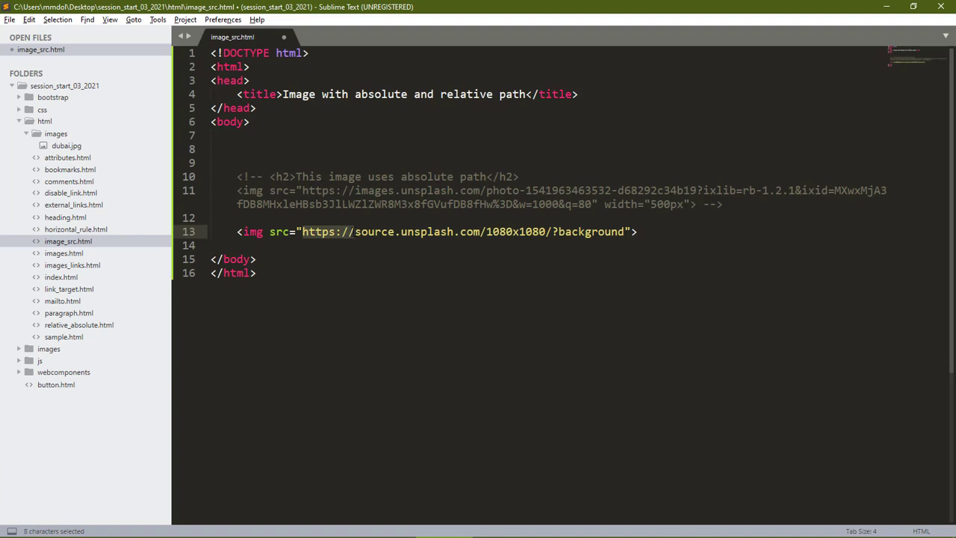
Change the Source URL search term from 'background' to 'red' and save image_src.html
{"action": "left_click", "coordinate": [367, 231]}
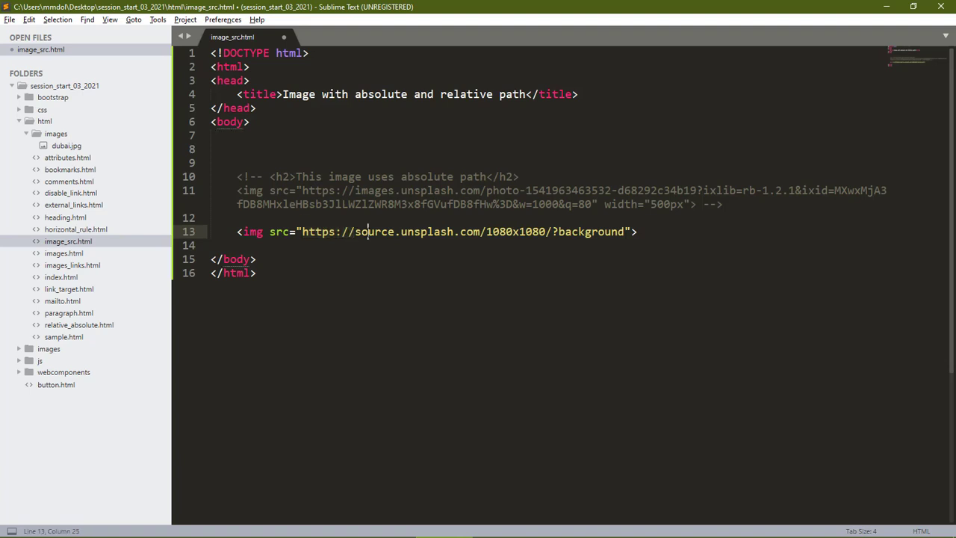
{"action": "double_click", "coordinate": [425, 231]}
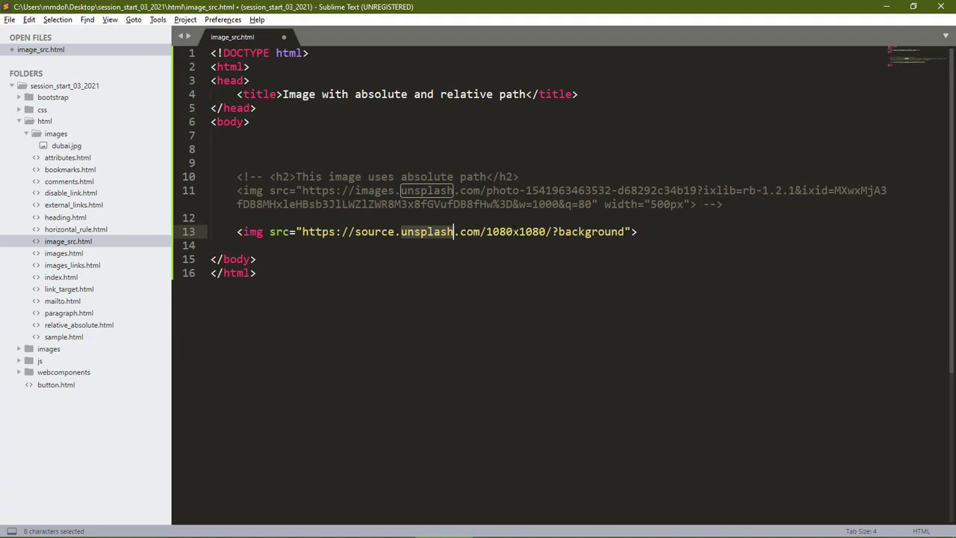
{"action": "double_click", "coordinate": [504, 232]}
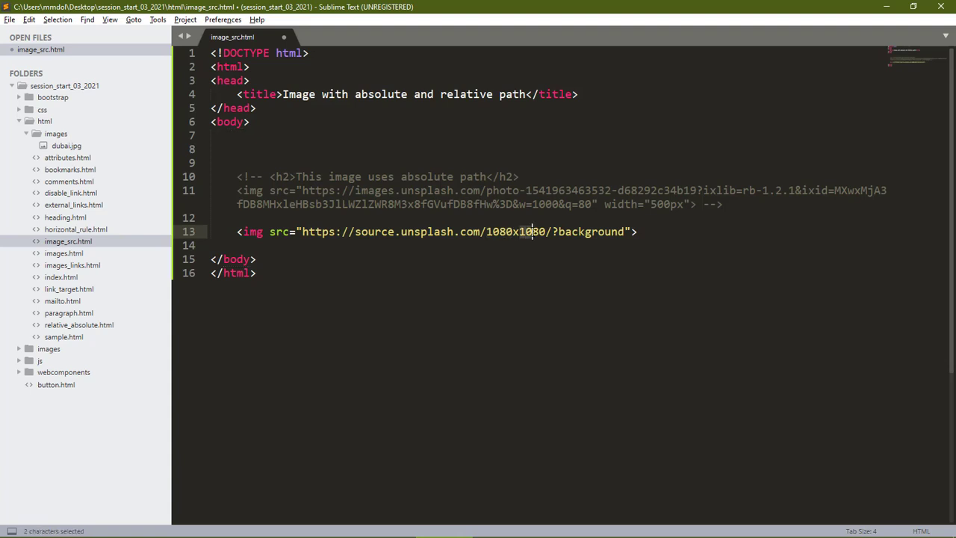
{"action": "mouse_move", "coordinate": [534, 234]}
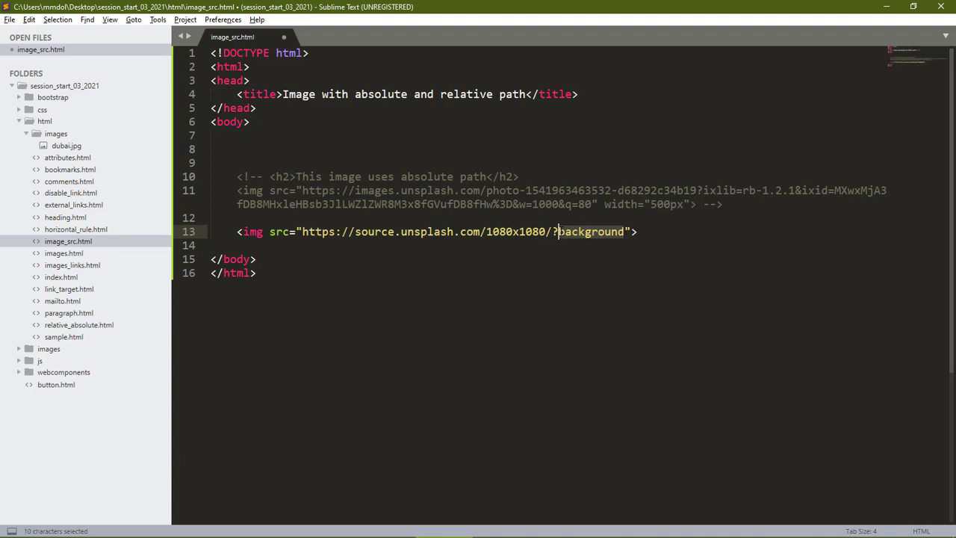
{"action": "type", "text": "red"}
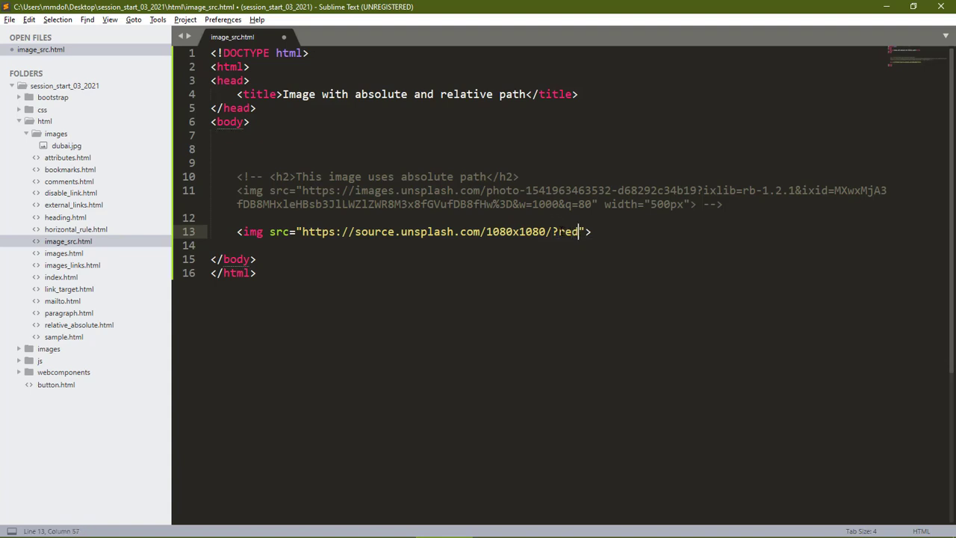
{"action": "key", "text": "ctrl+s"}
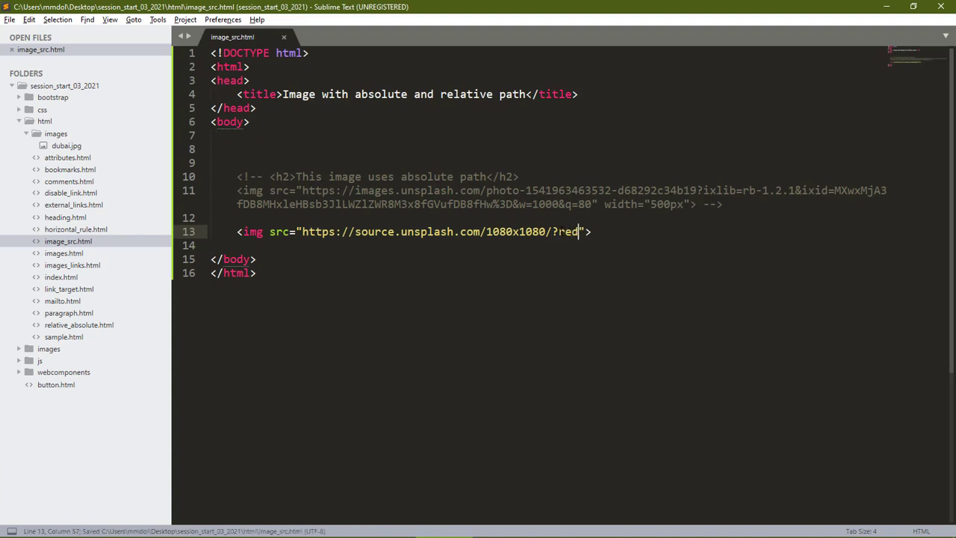
Open image_src.html in Chrome, scroll the page, and reload for a new random photo
{"action": "right_click", "coordinate": [575, 231]}
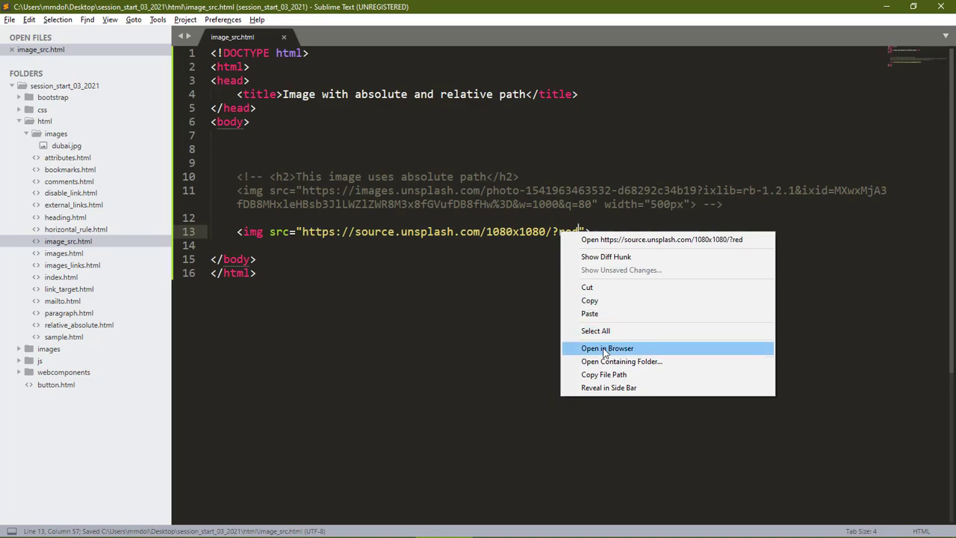
{"action": "left_click", "coordinate": [607, 348]}
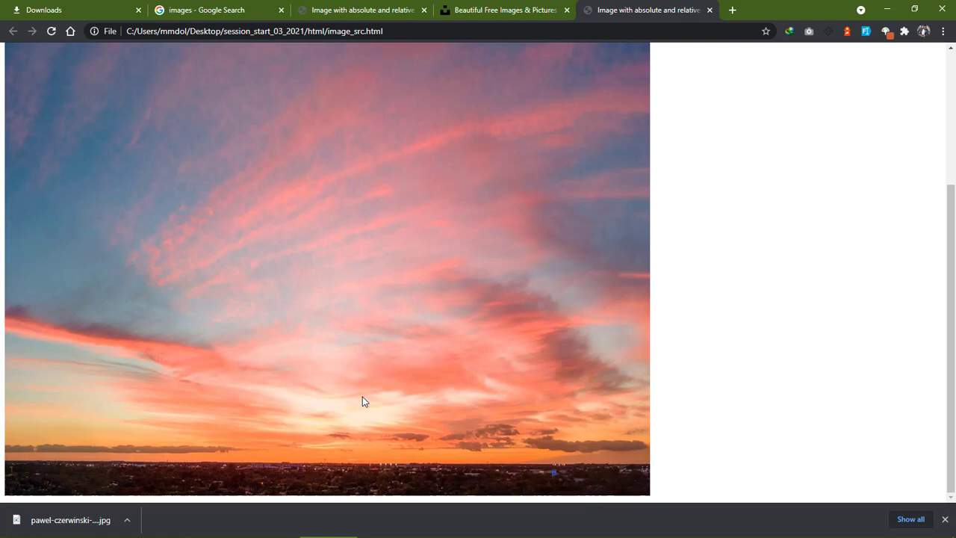
{"action": "scroll", "scroll_direction": "down", "scroll_amount": 3}
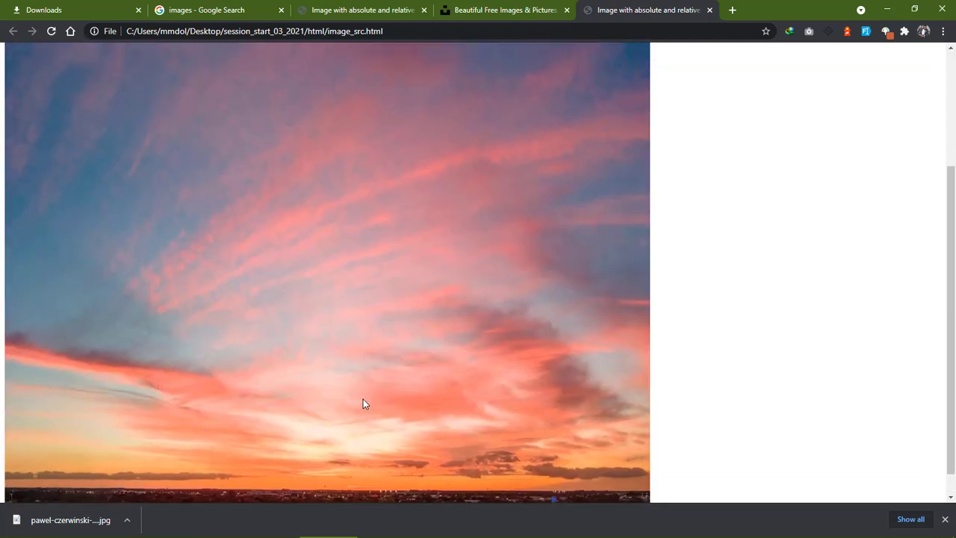
{"action": "scroll", "scroll_direction": "up", "scroll_amount": 3}
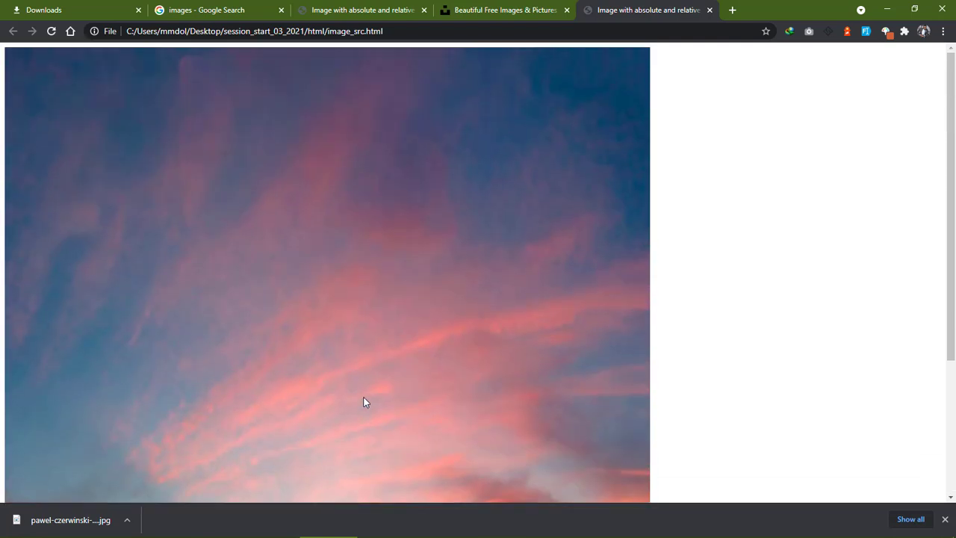
{"action": "scroll", "scroll_direction": "down", "scroll_amount": 3}
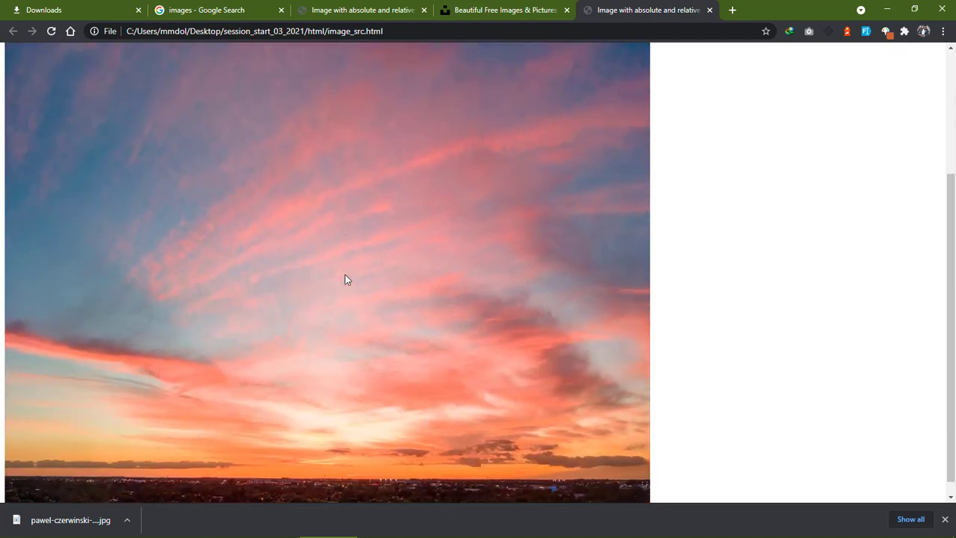
{"action": "scroll", "scroll_direction": "down", "scroll_amount": 3}
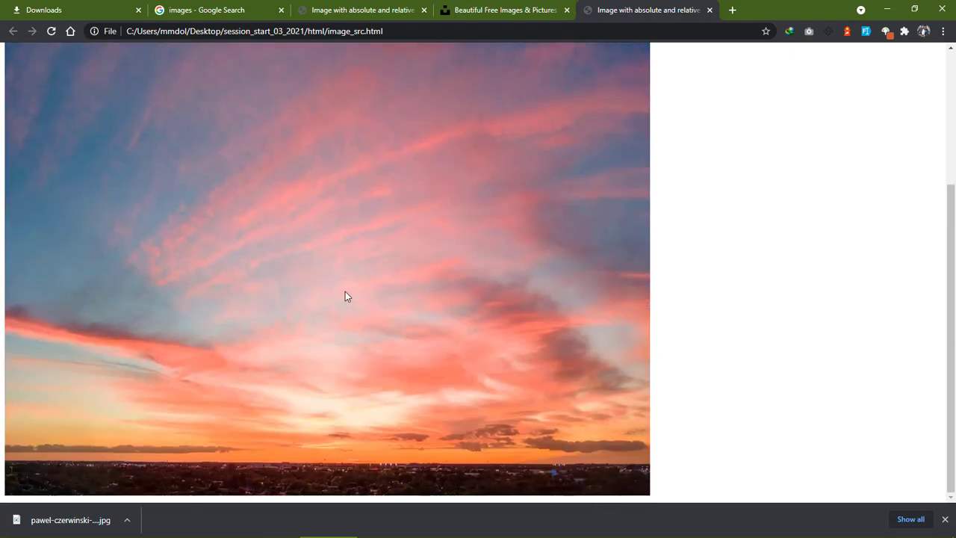
{"action": "scroll", "scroll_direction": "up", "scroll_amount": 3}
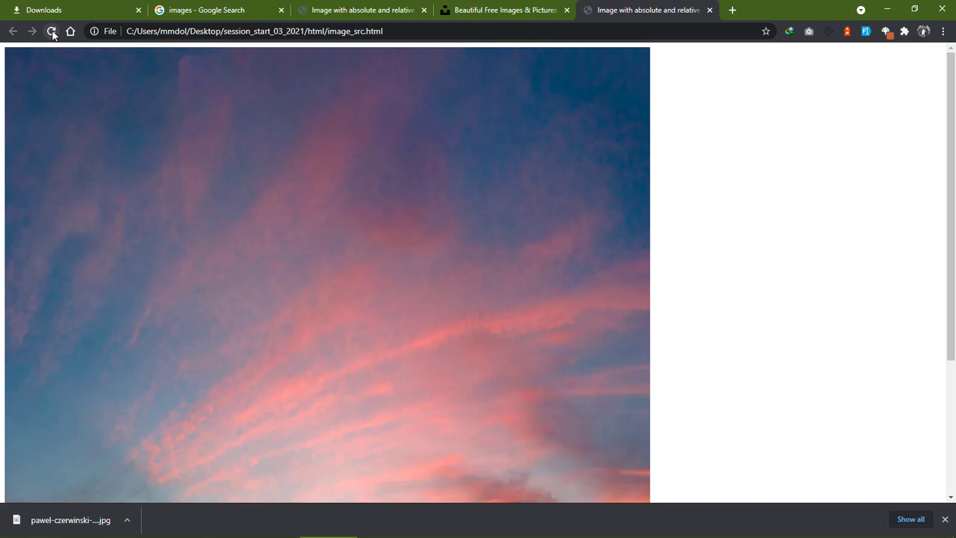
{"action": "left_click", "coordinate": [51, 31]}
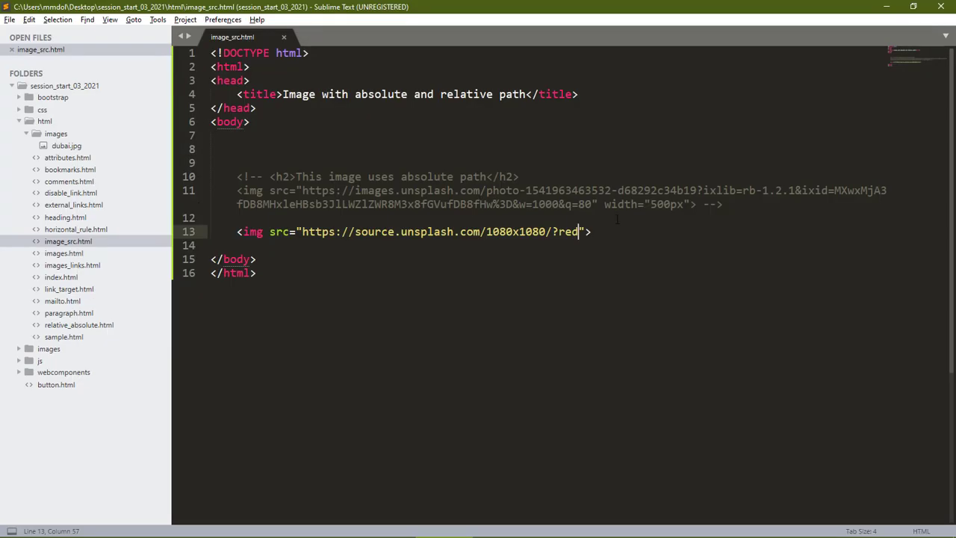
Add a new line with an img tag pointing to source.unsplash.com
{"action": "type", "text": "\""}
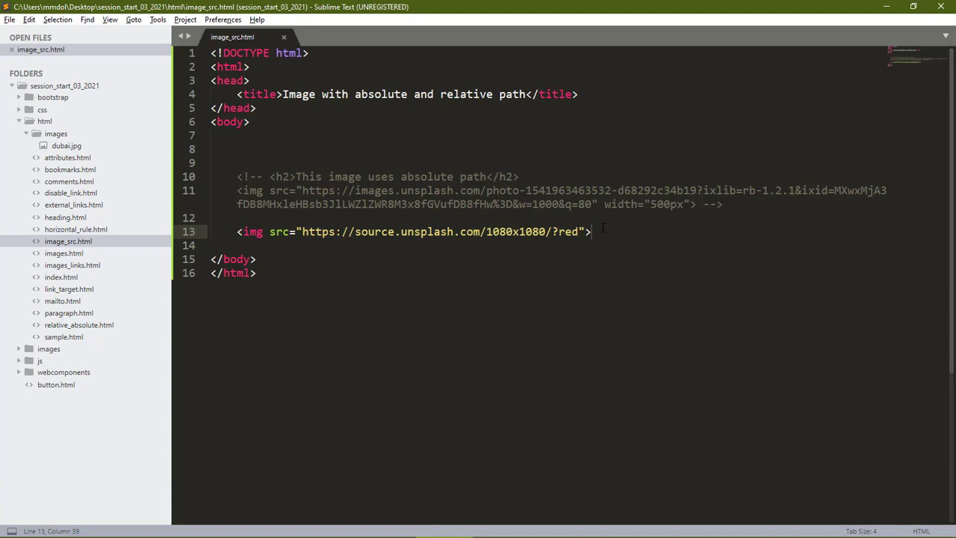
{"action": "key", "text": "enter"}
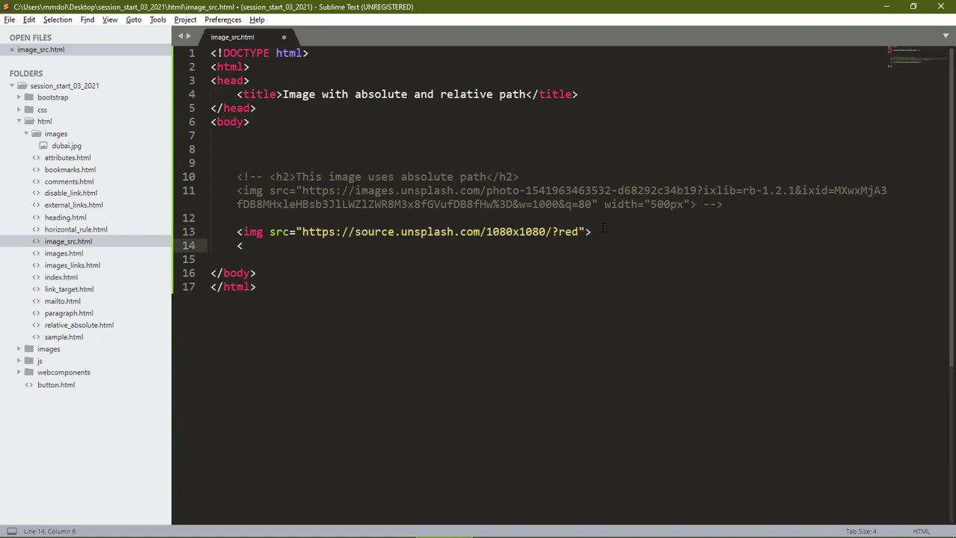
{"action": "type", "text": "<img src=\"\">"}
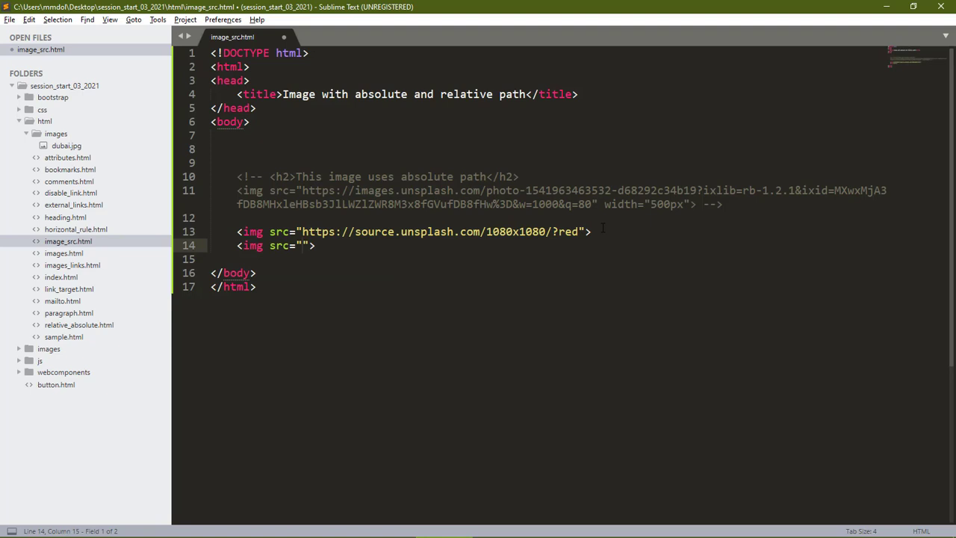
{"action": "type", "text": "https://"}
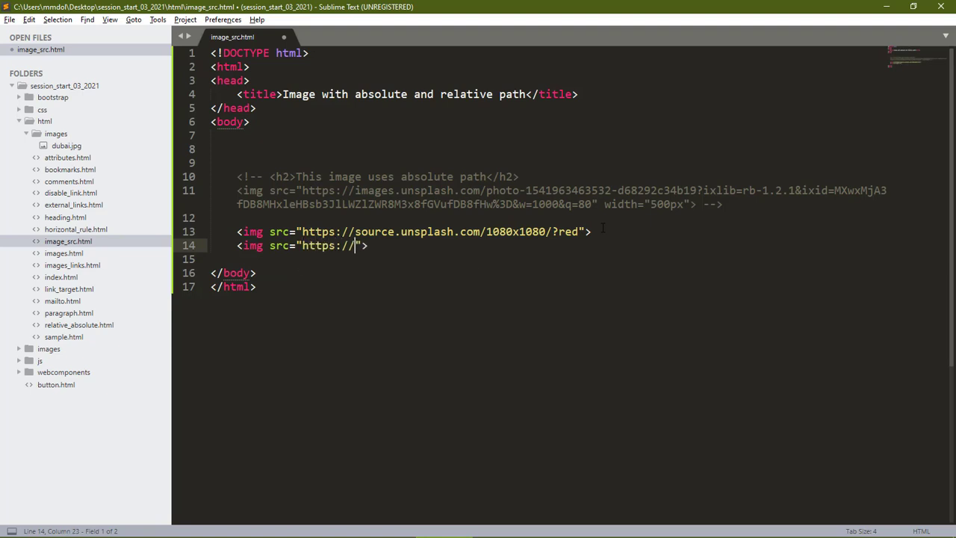
{"action": "type", "text": "sourc"}
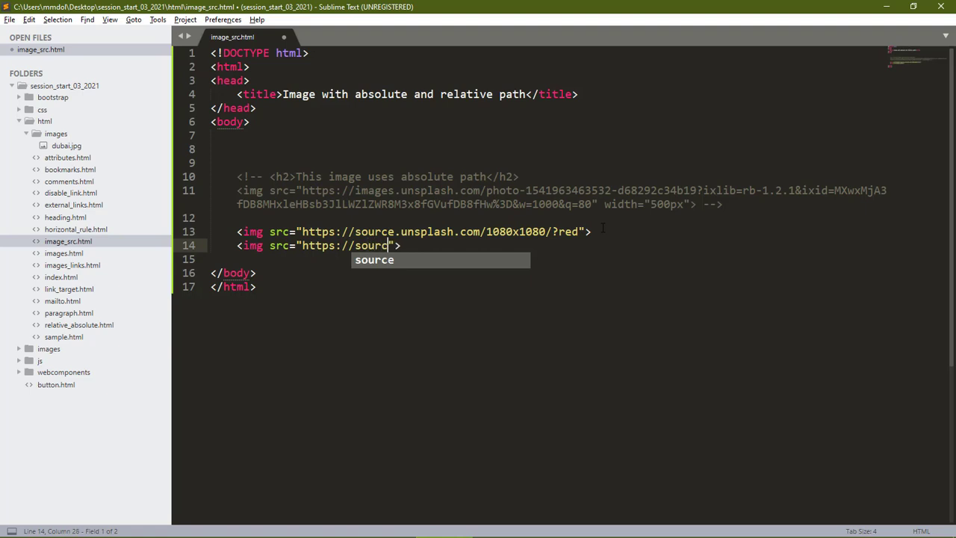
{"action": "type", "text": "e.u"}
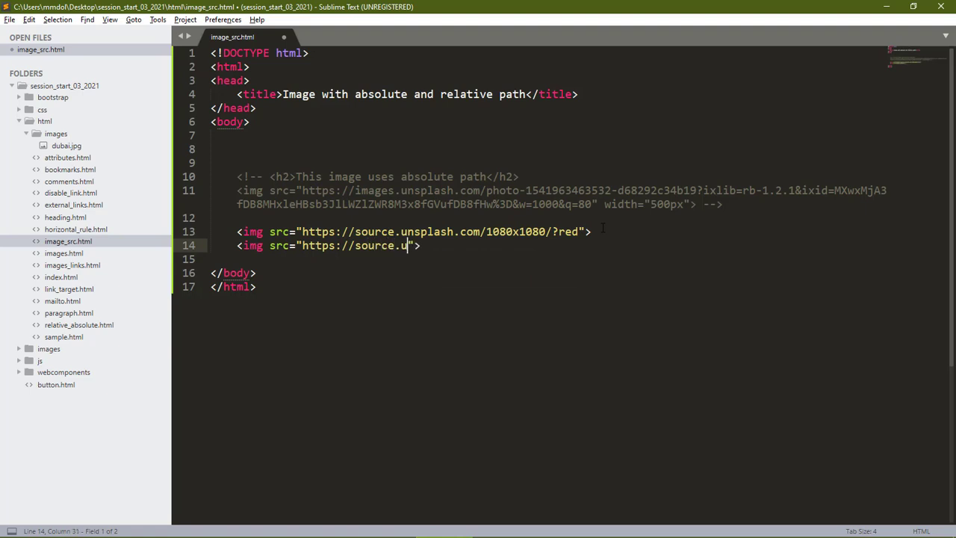
{"action": "type", "text": "nsplash."}
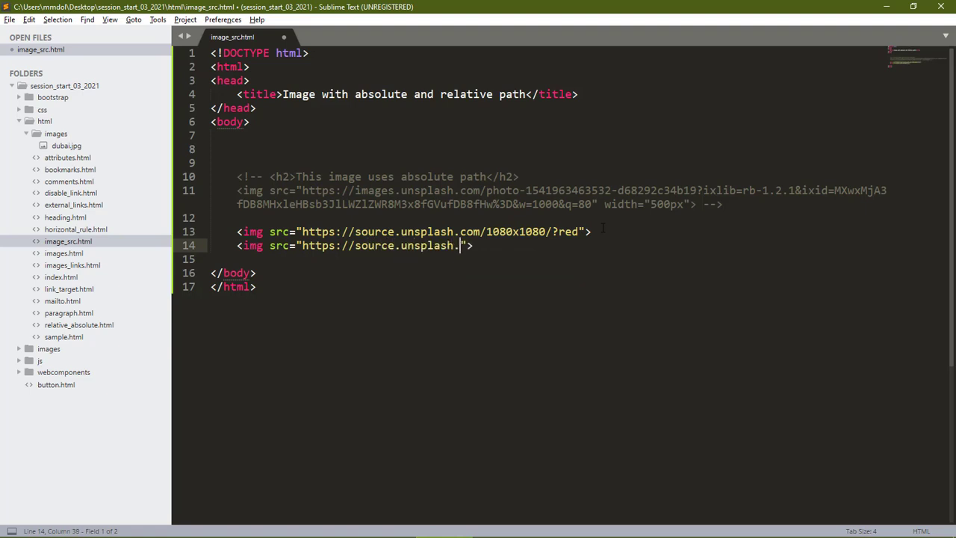
{"action": "type", "text": "com"}
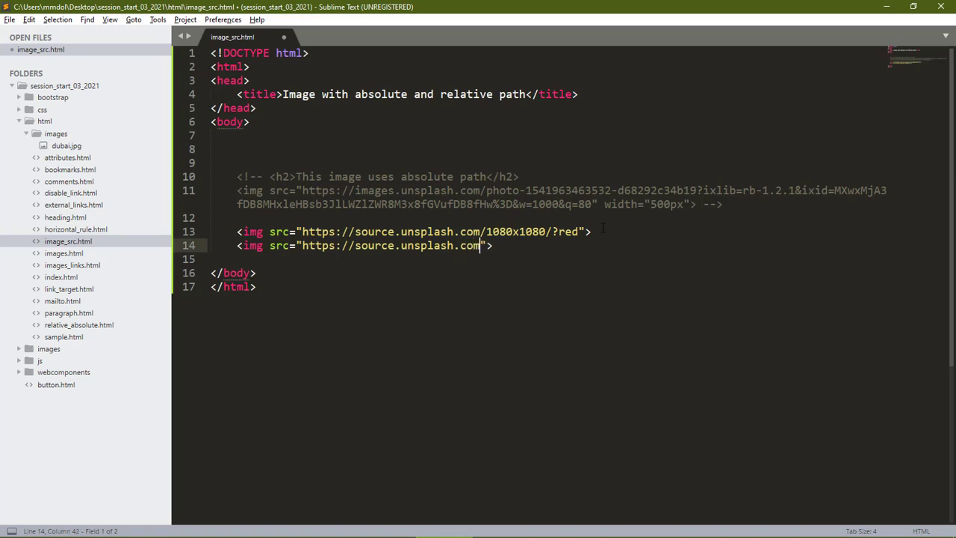
Complete the URL as /500x500/?background and save image_src.html
{"action": "type", "text": "/5"}
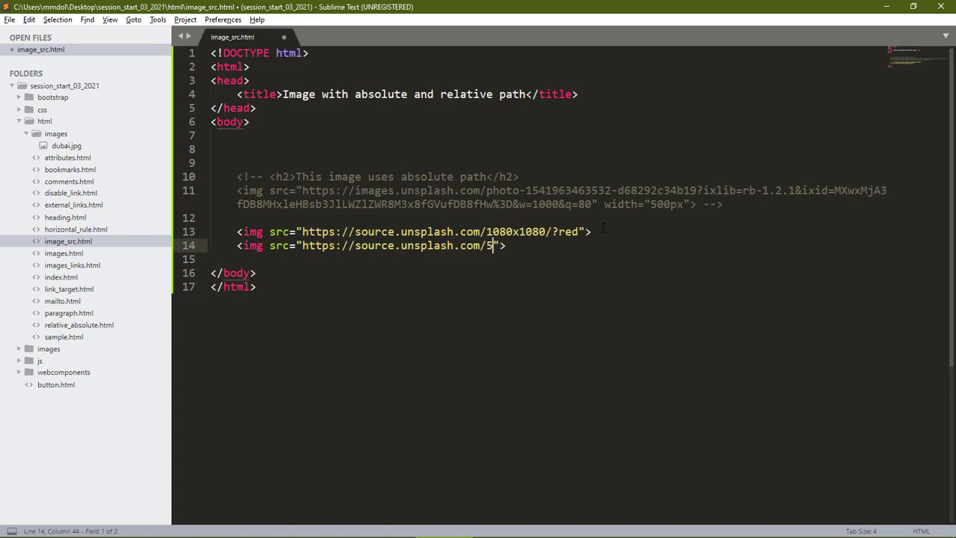
{"action": "type", "text": "00"}
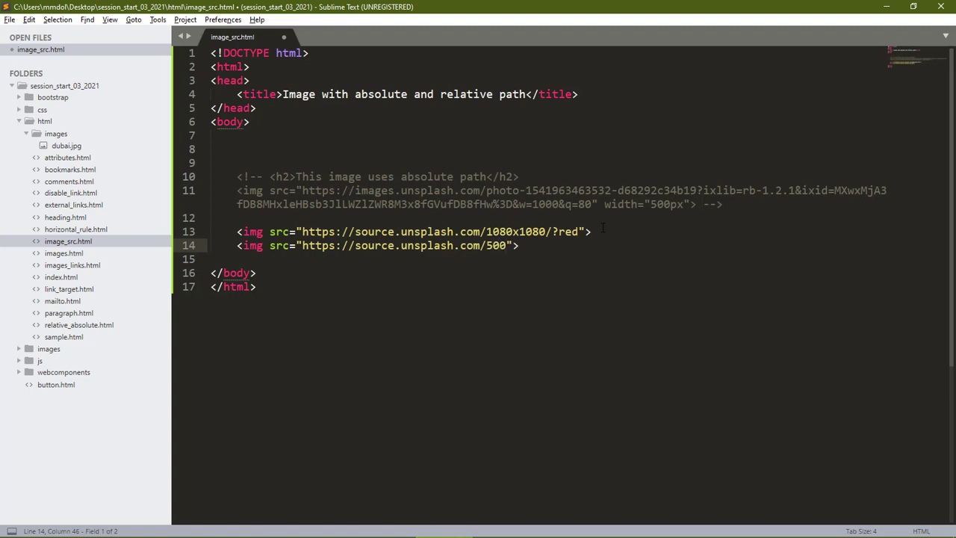
{"action": "type", "text": "x500"}
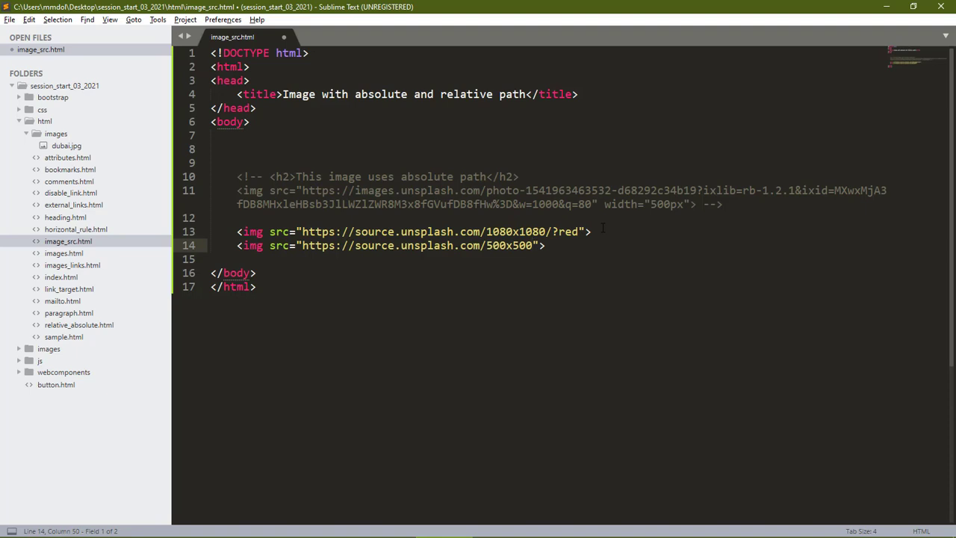
{"action": "type", "text": "/"}
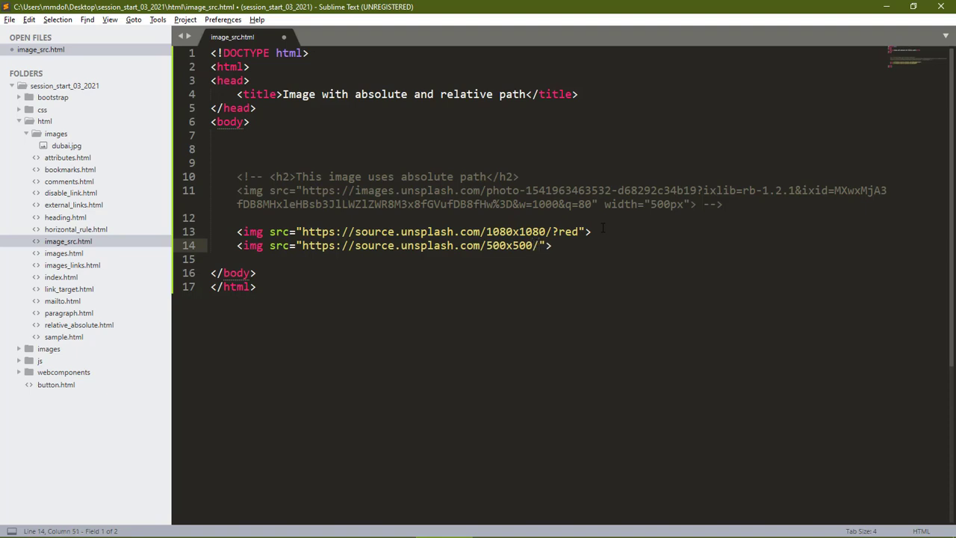
{"action": "type", "text": "?bac"}
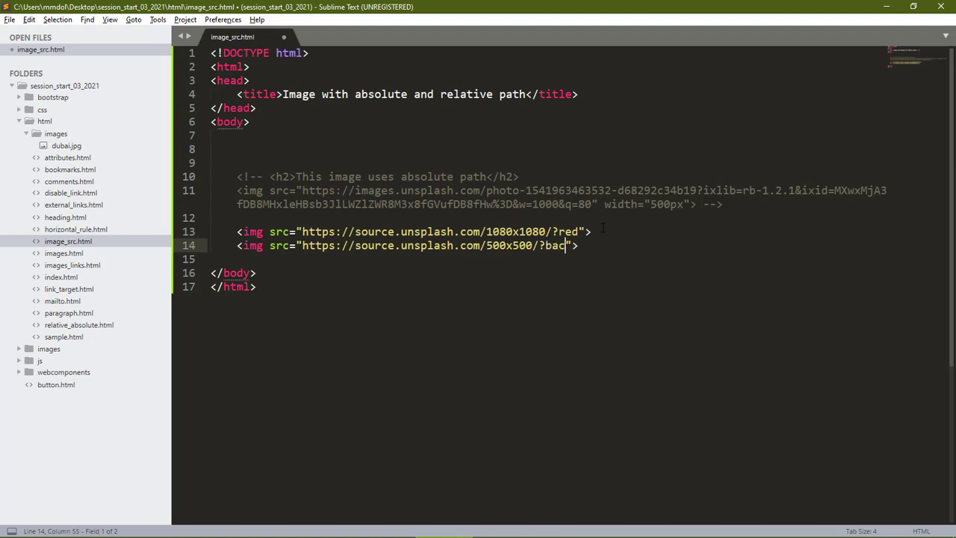
{"action": "type", "text": "kground"}
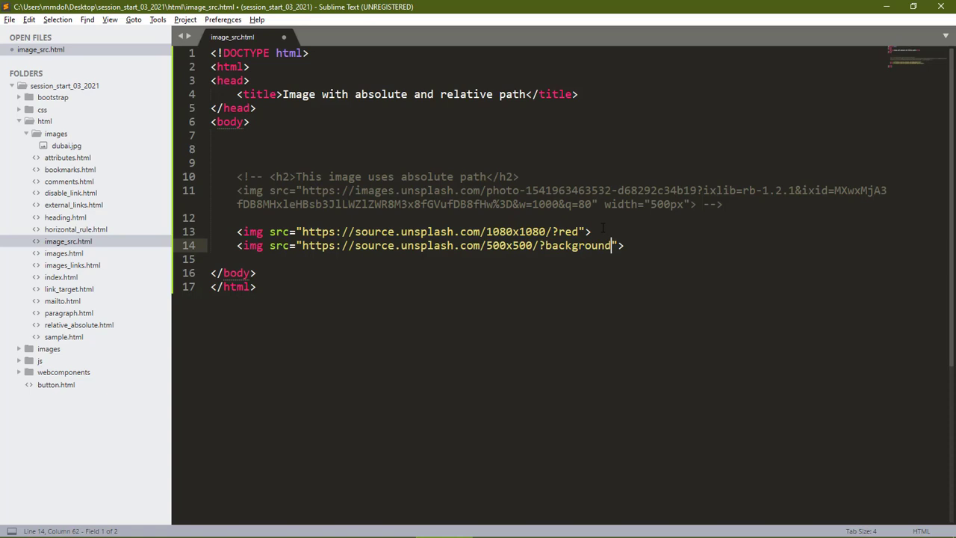
{"action": "key", "text": "ctrl+s"}
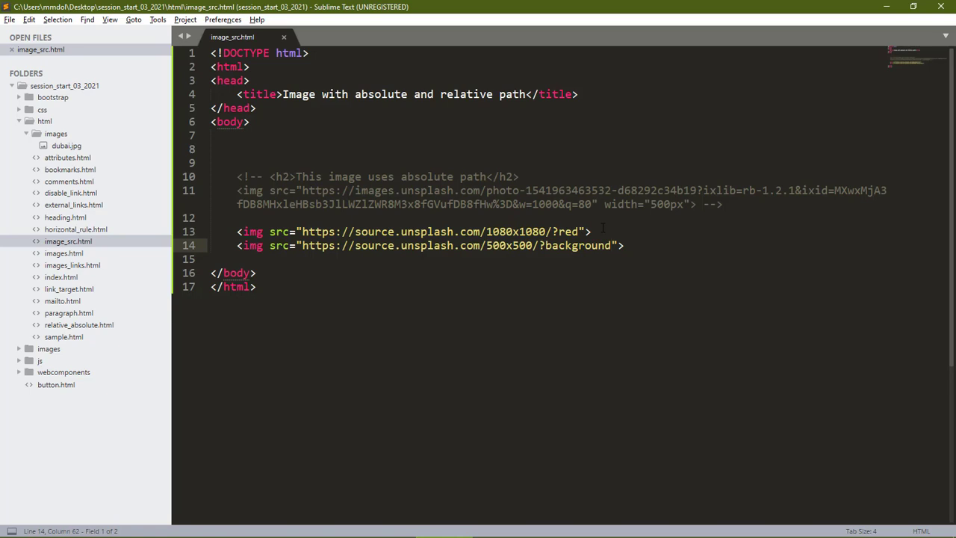
{"action": "key", "text": "ctrl+s"}
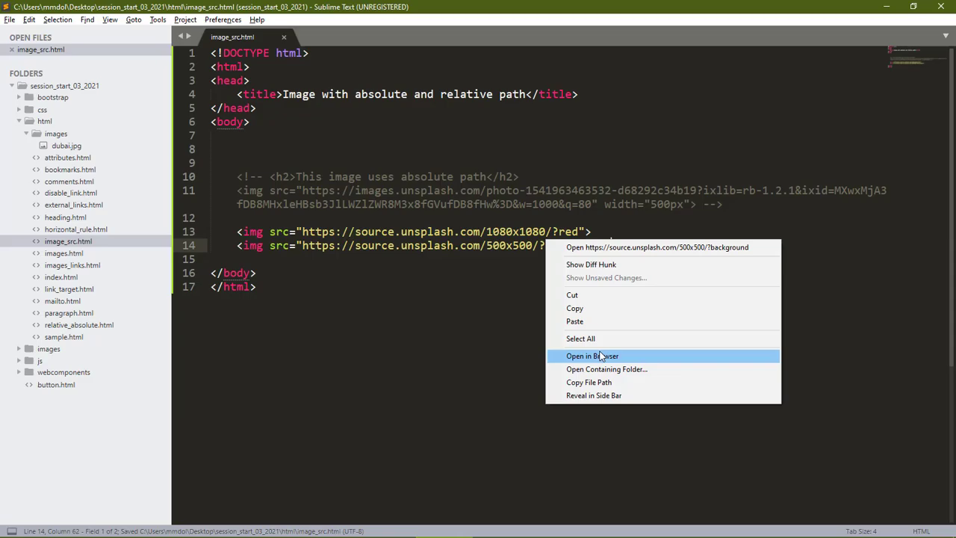
Open the updated image_src.html in Chrome from the editor's context menu
{"action": "left_click", "coordinate": [592, 355]}
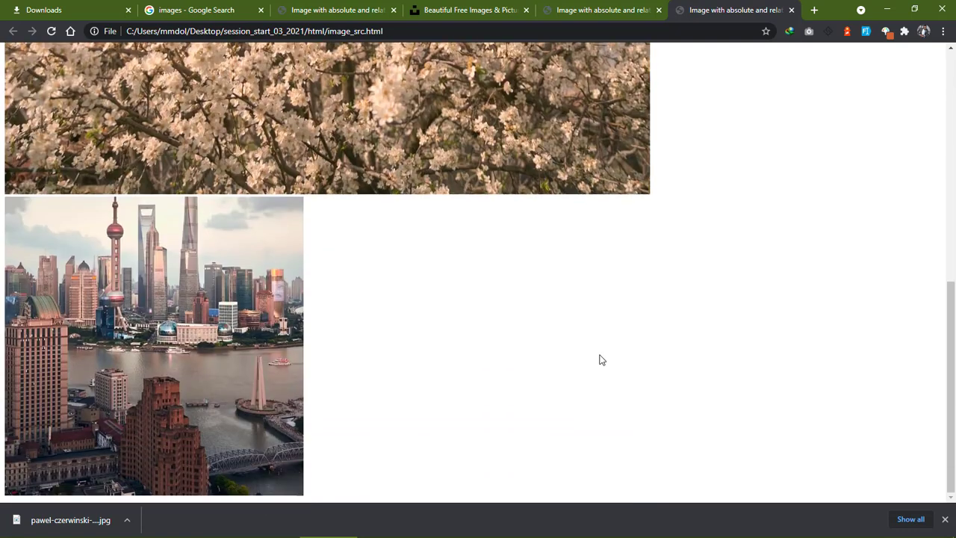
{"action": "mouse_move", "coordinate": [324, 373]}
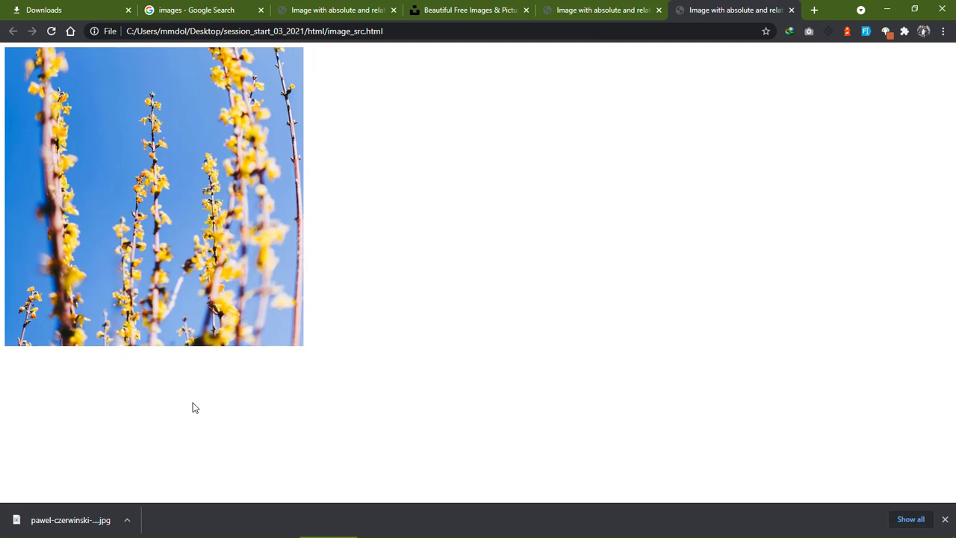
Reload the page five times, ending on a snowy forest lake square photo
{"action": "left_click", "coordinate": [51, 30]}
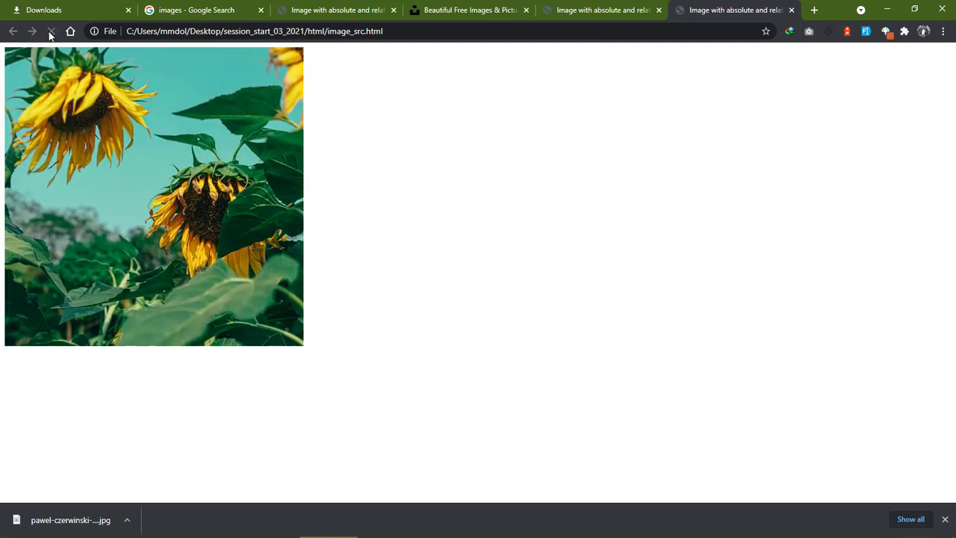
{"action": "left_click", "coordinate": [51, 31]}
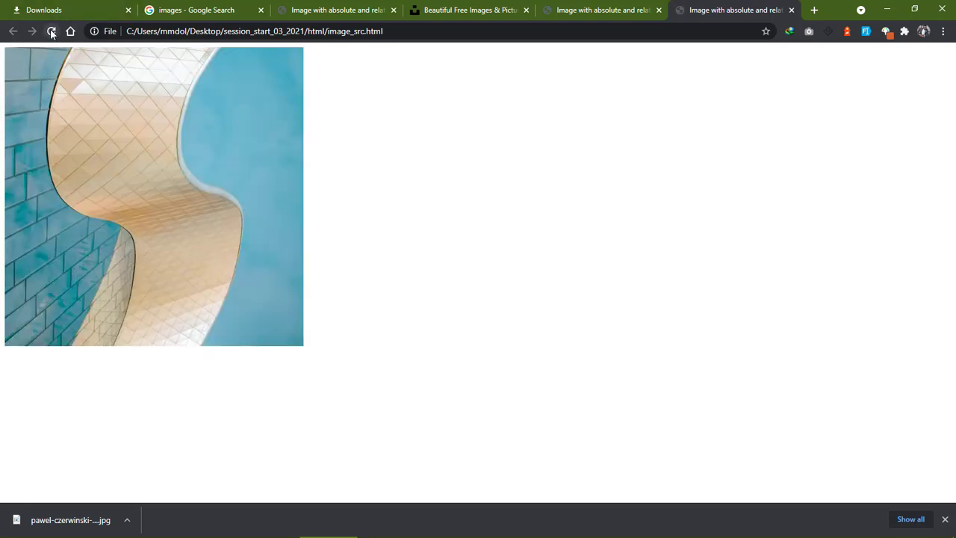
{"action": "left_click", "coordinate": [52, 30]}
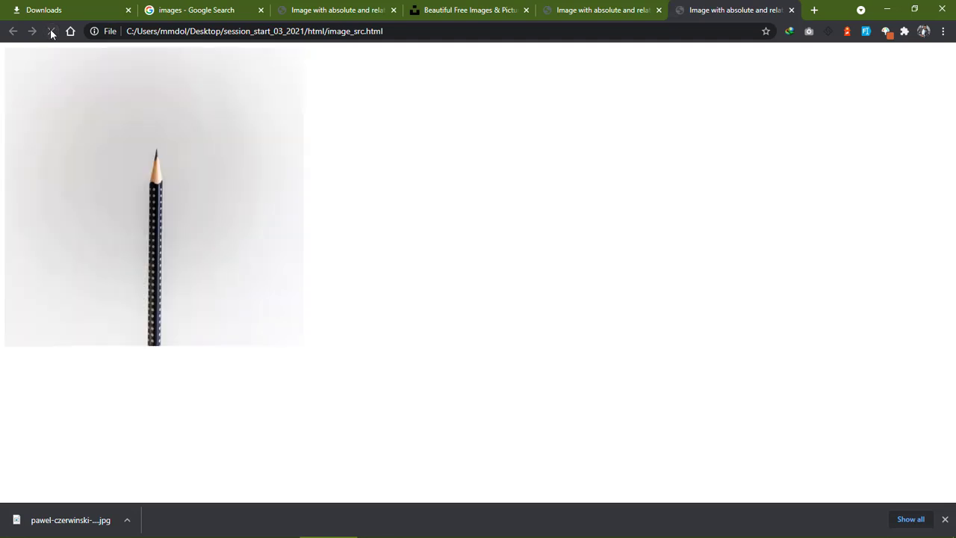
{"action": "mouse_move", "coordinate": [51, 30]}
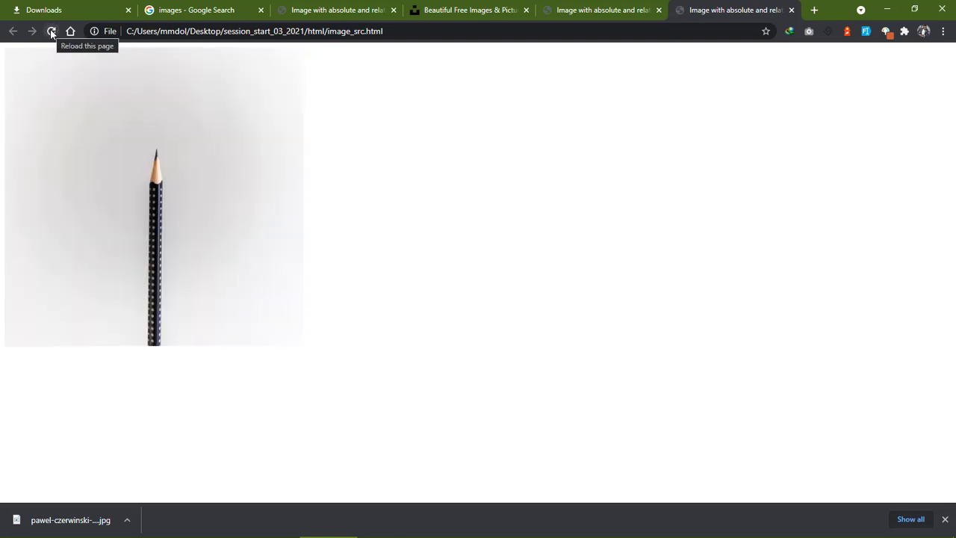
{"action": "left_click", "coordinate": [50, 30]}
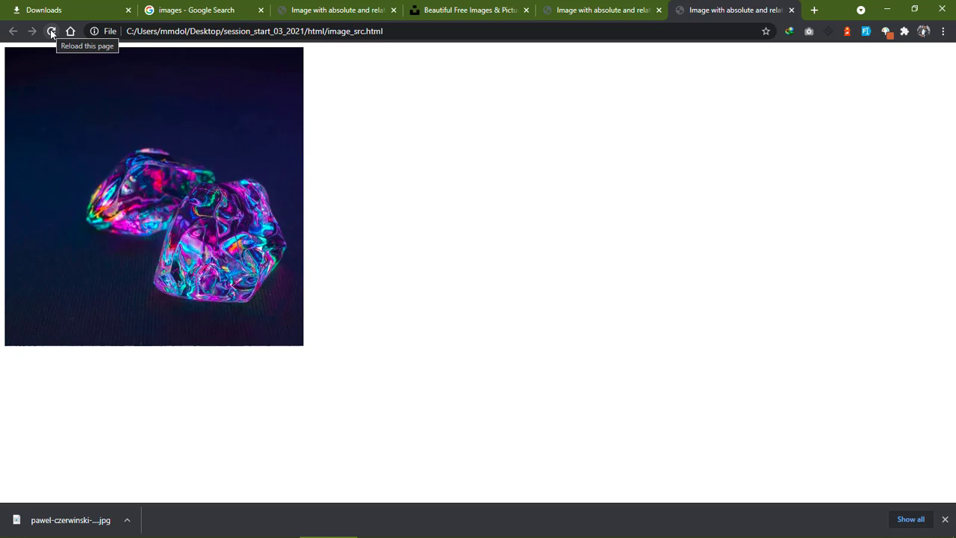
{"action": "left_click", "coordinate": [51, 30]}
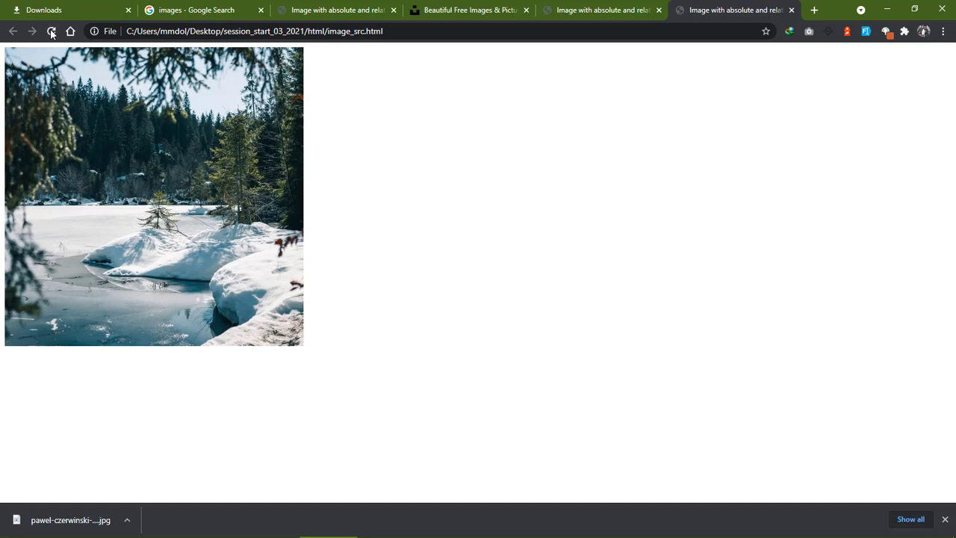